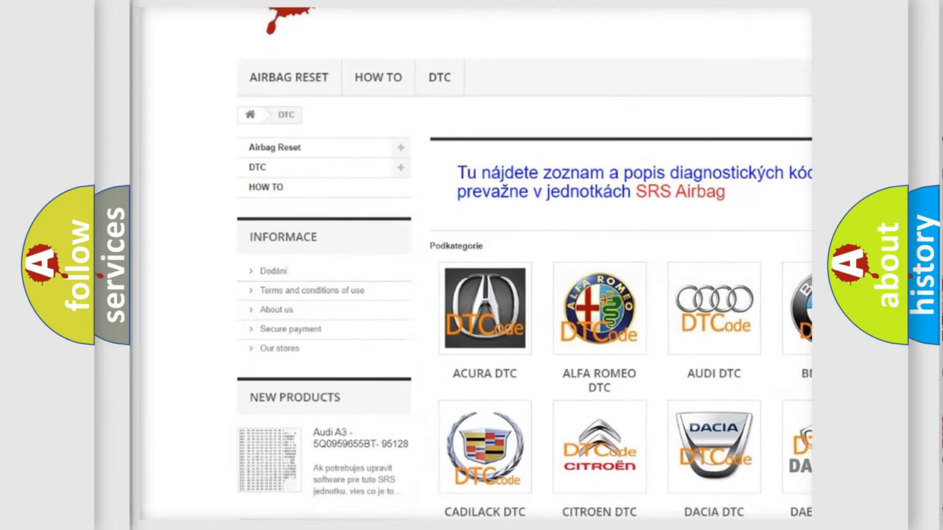
scroll("down", 3)
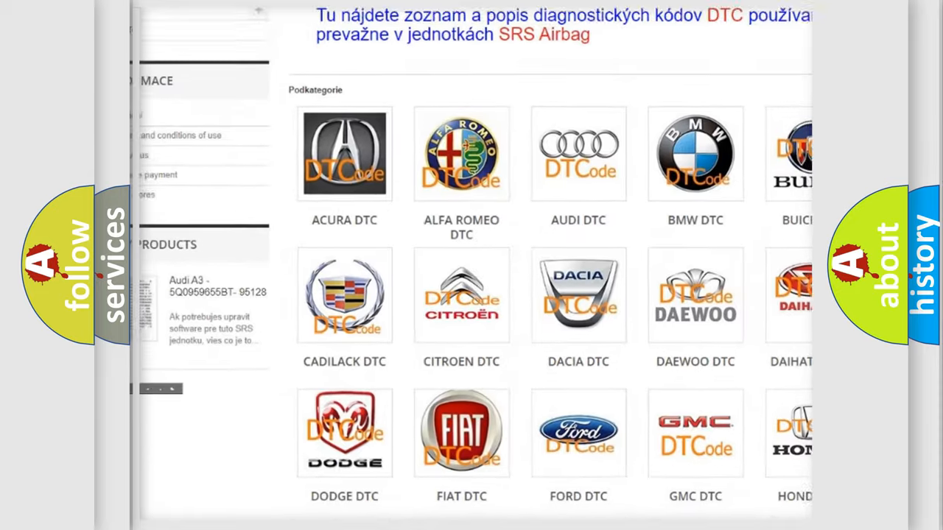
scroll("down", 3)
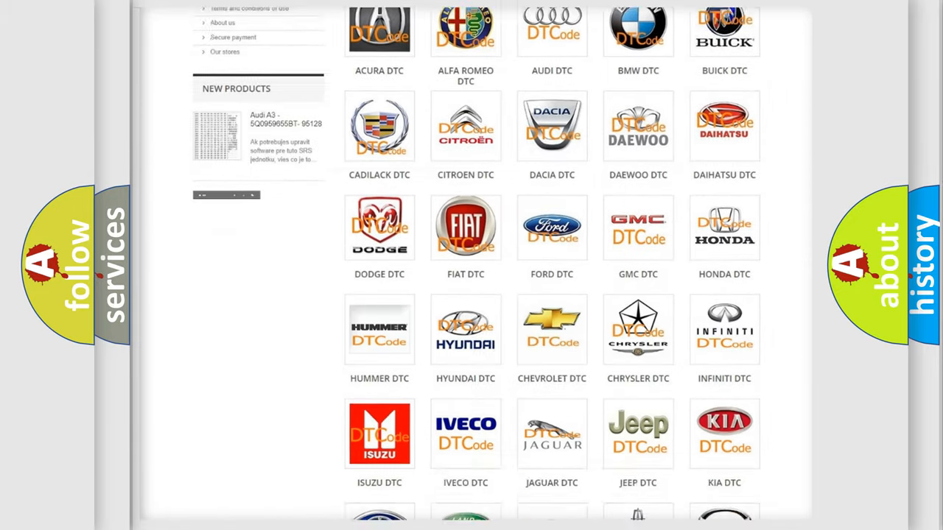
scroll("down", 3)
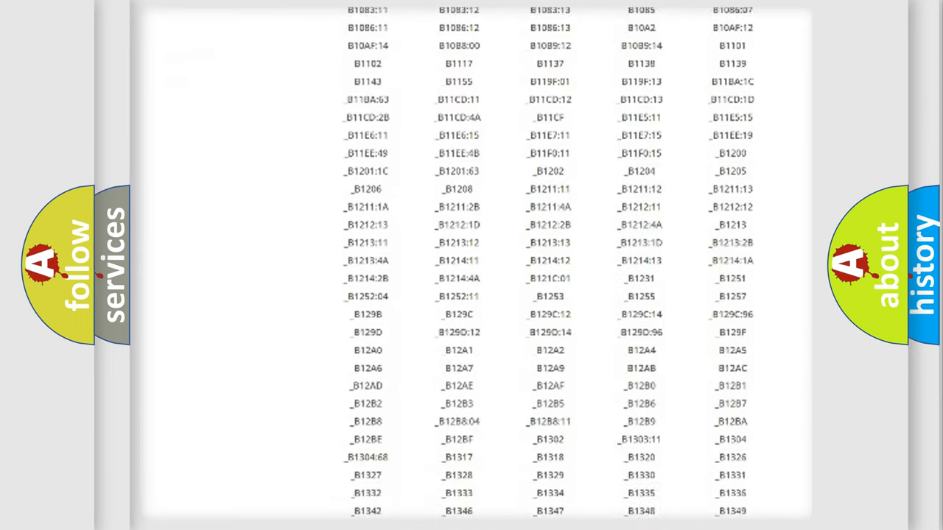
scroll("down", 3)
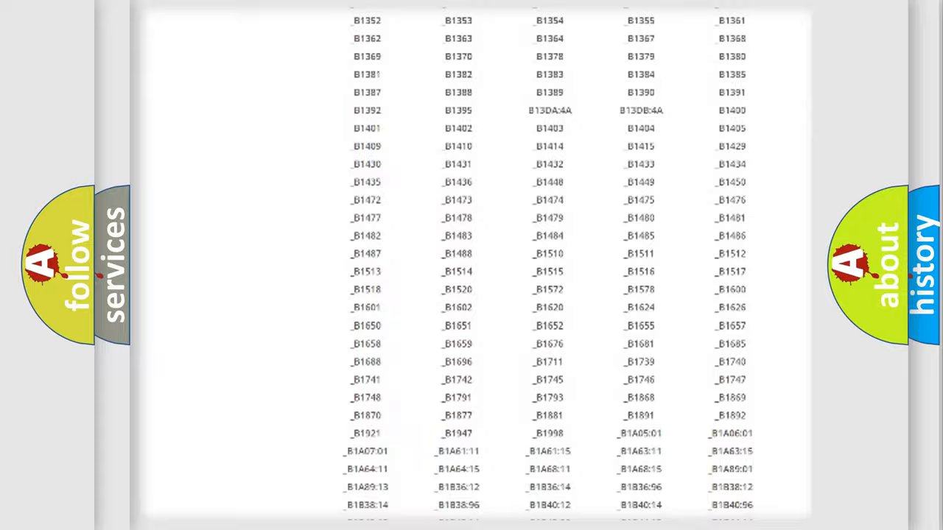